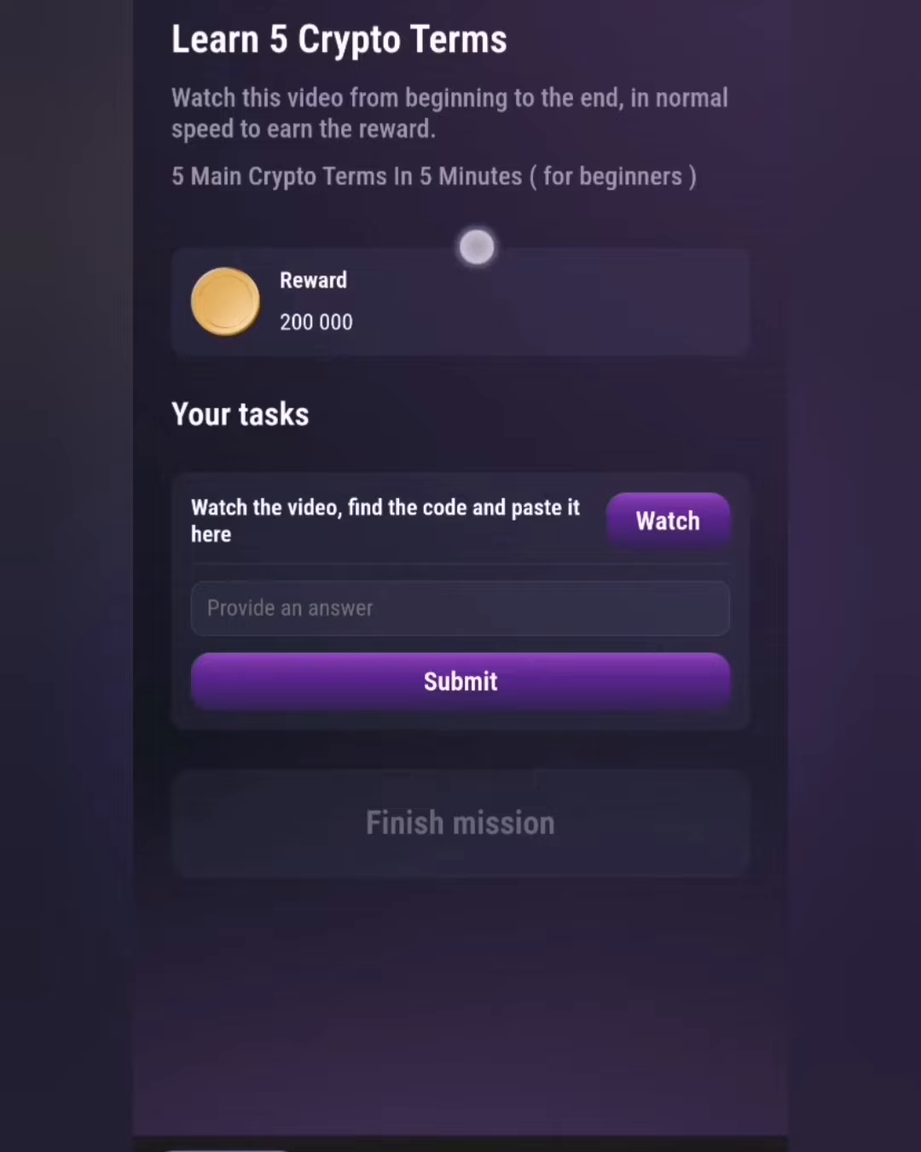
mouse_move(593, 541)
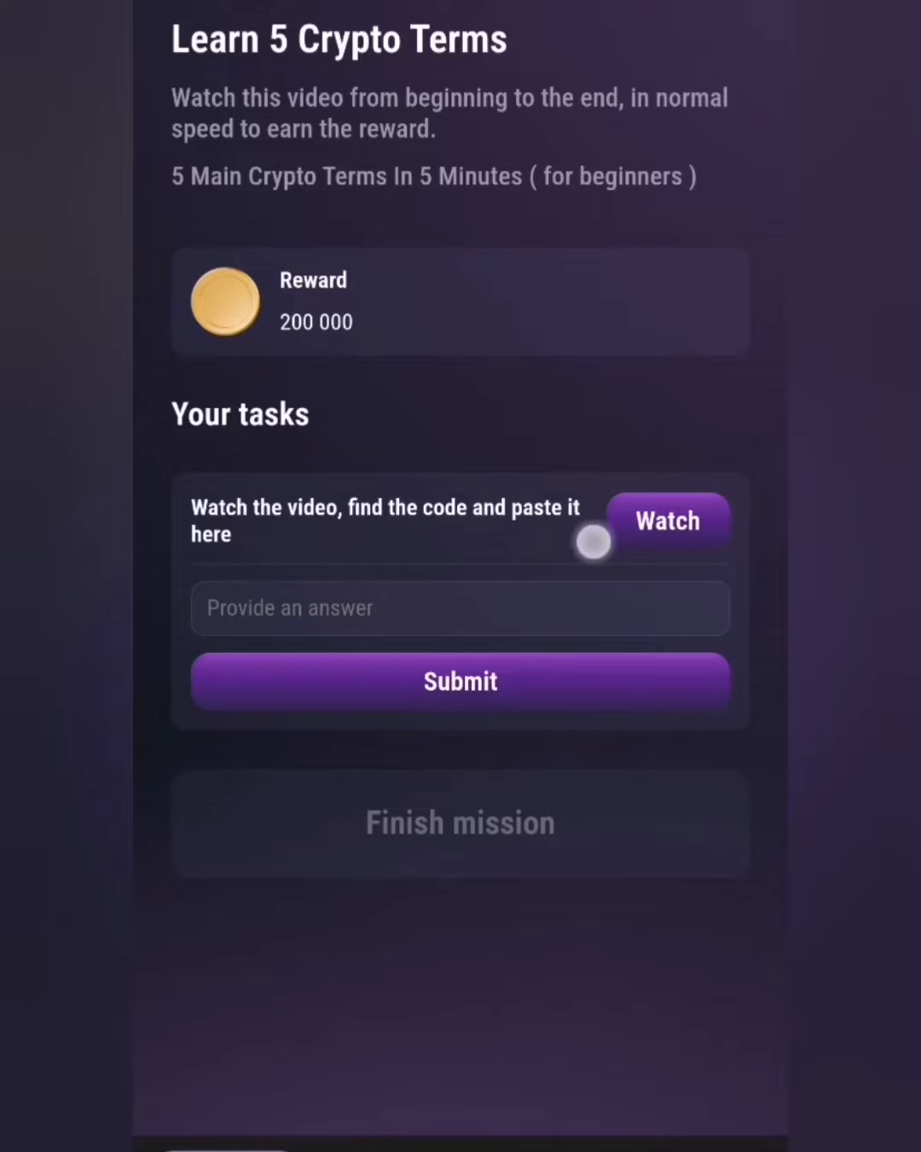
mouse_move(482, 567)
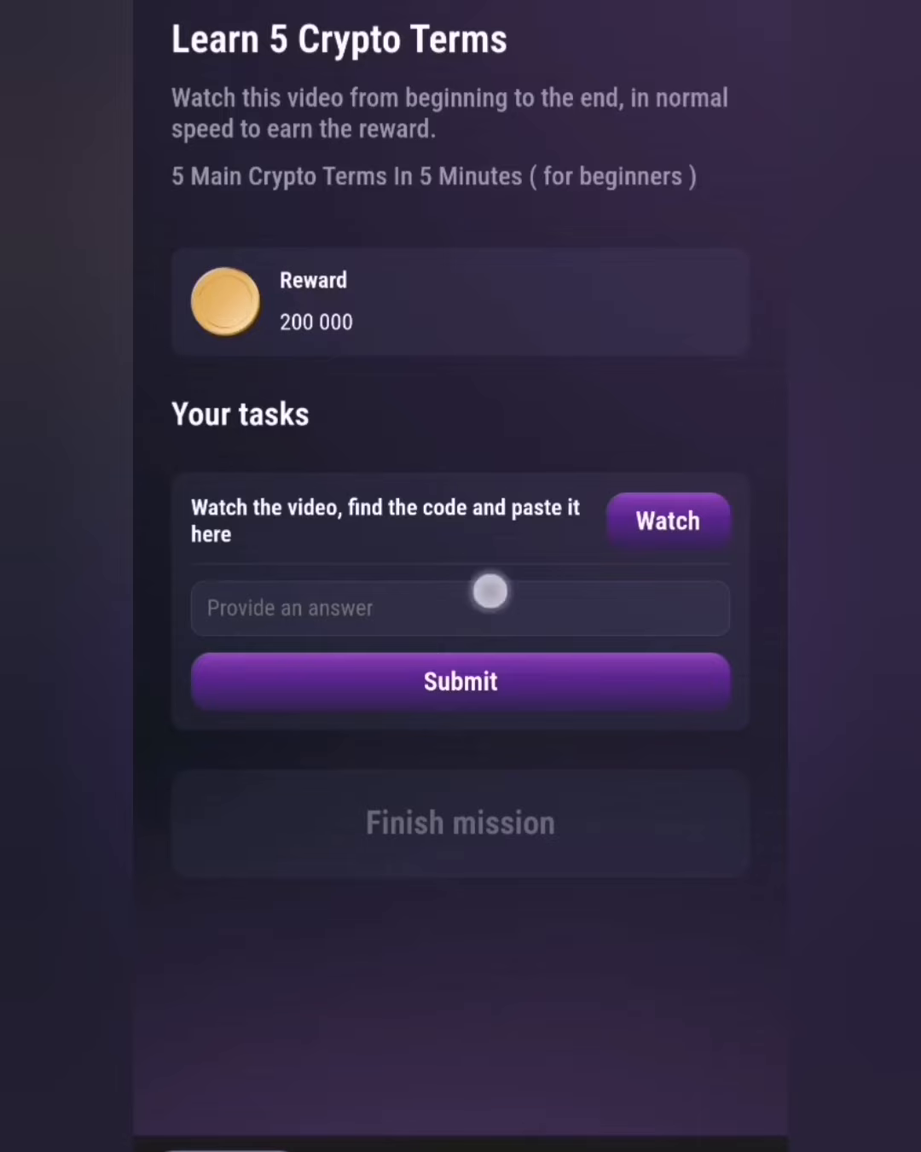
Enter the video code 739551 into the 'Provide an answer' field
text(739551)
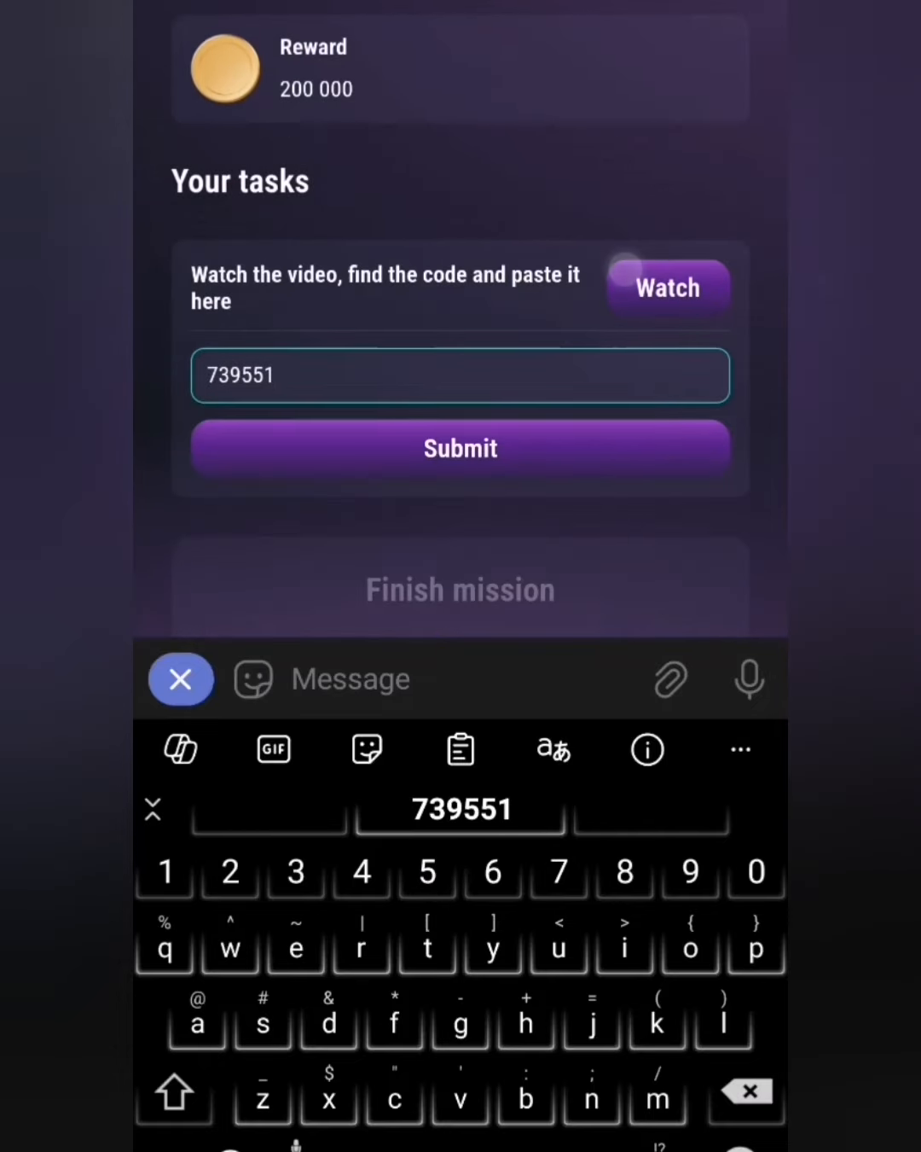
click(459, 448)
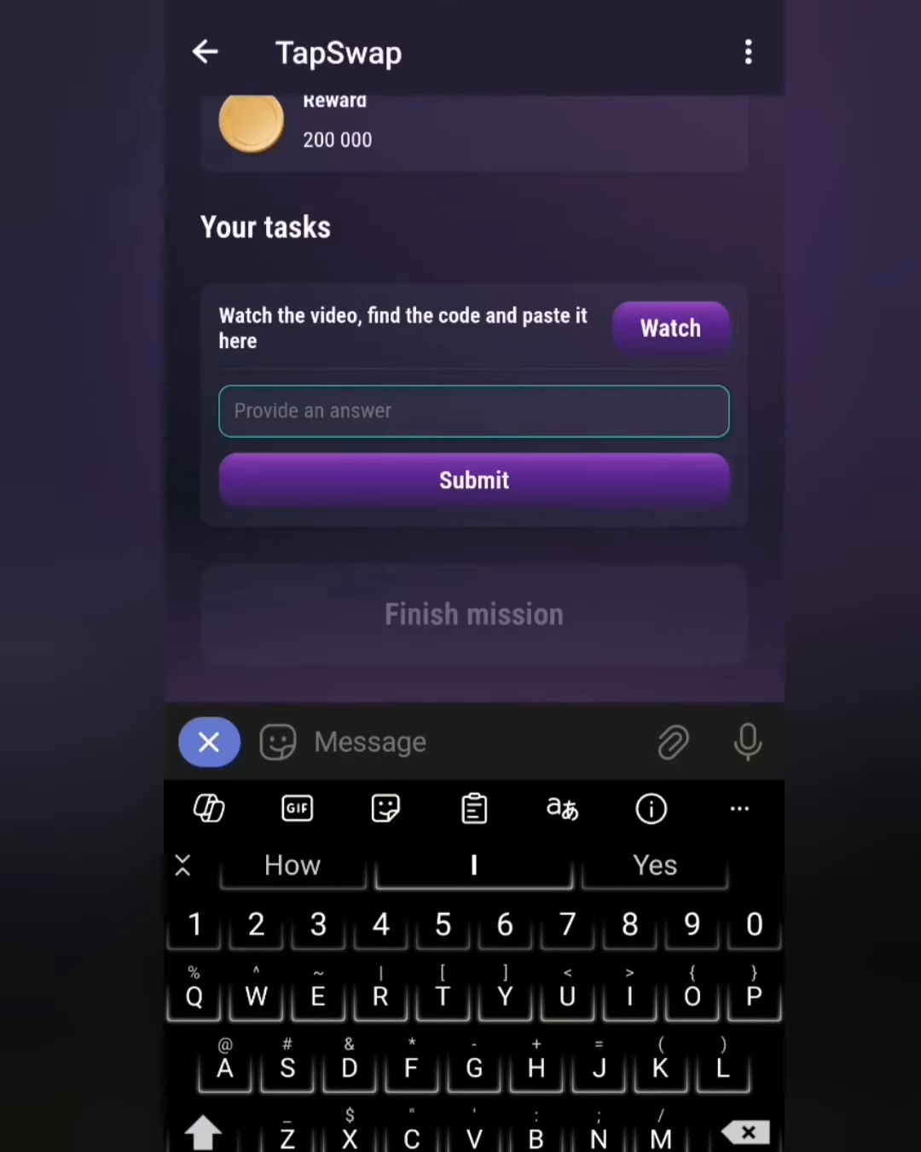
text(739)
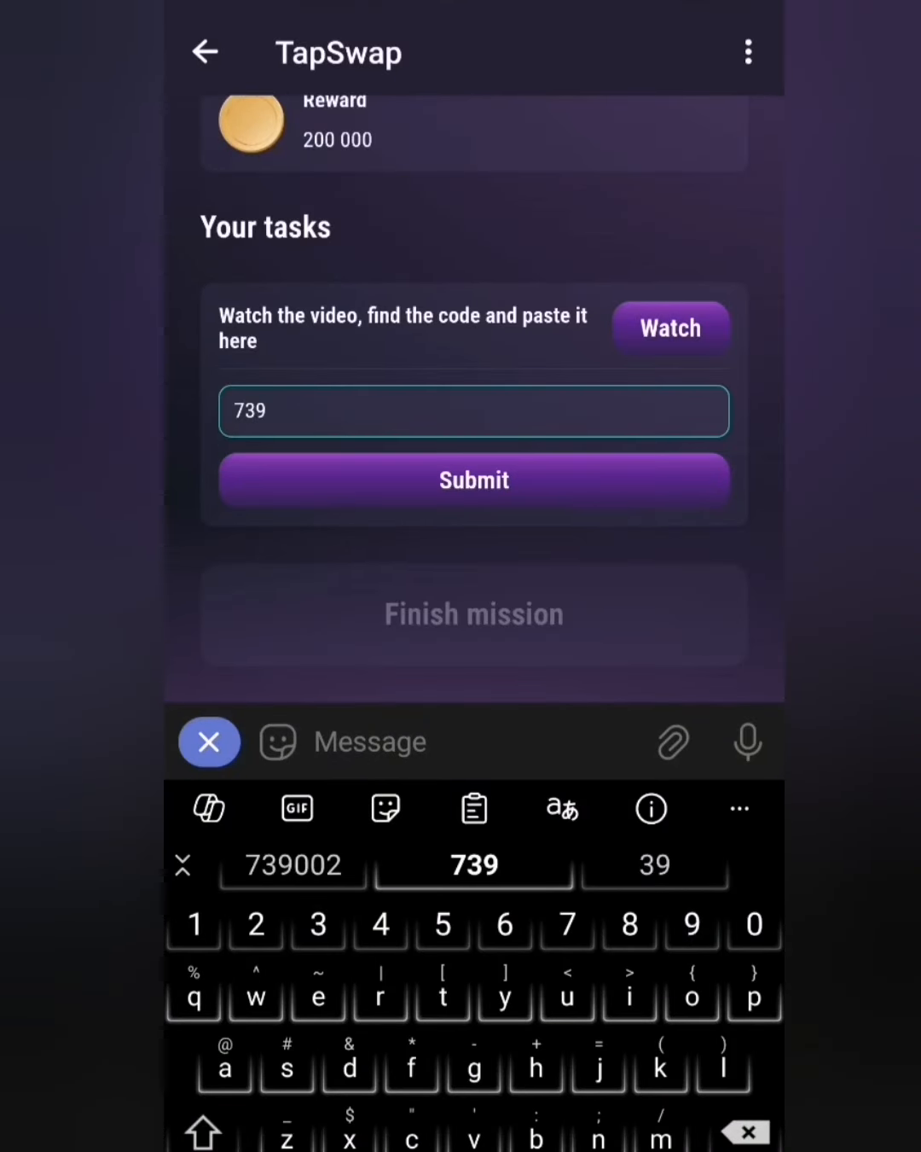
click(474, 864)
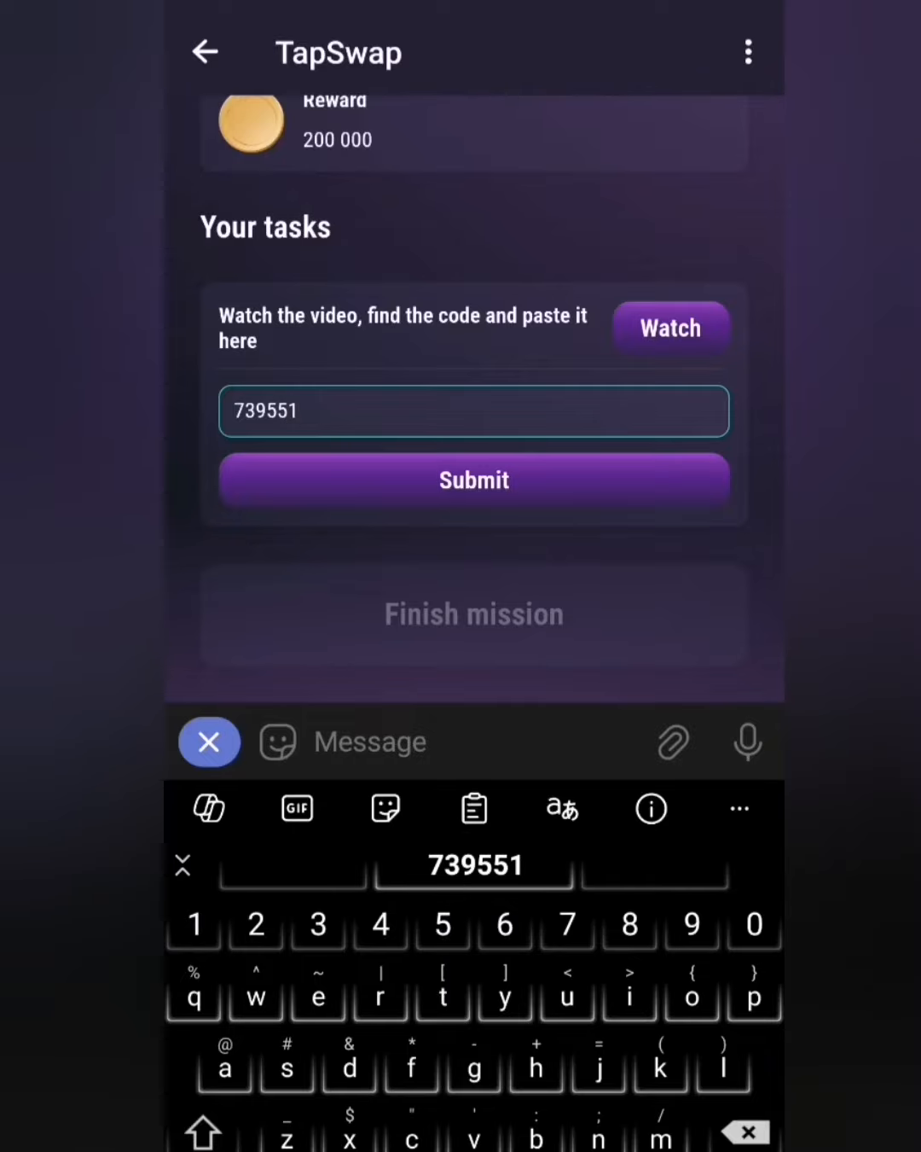
Submit the code so the task shows Done! and finish the mission
click(473, 479)
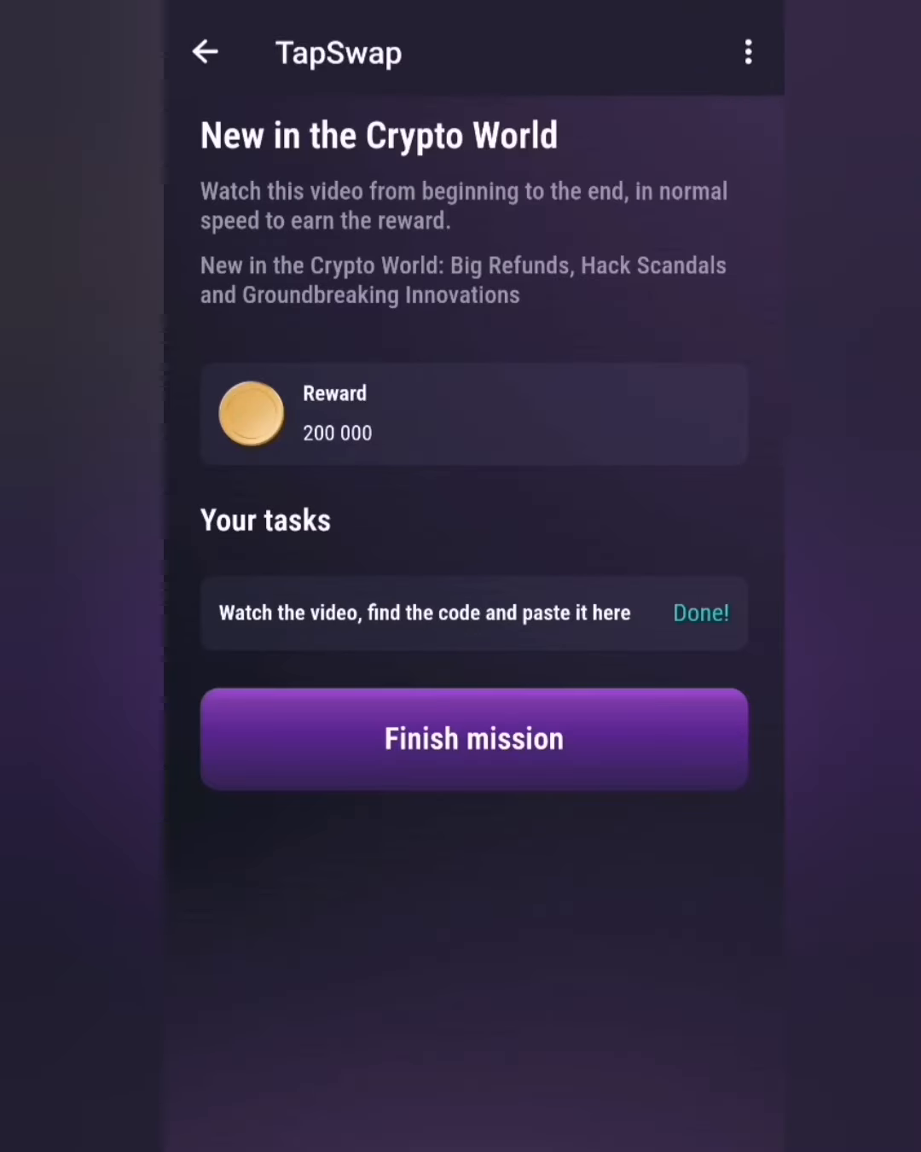
click(474, 738)
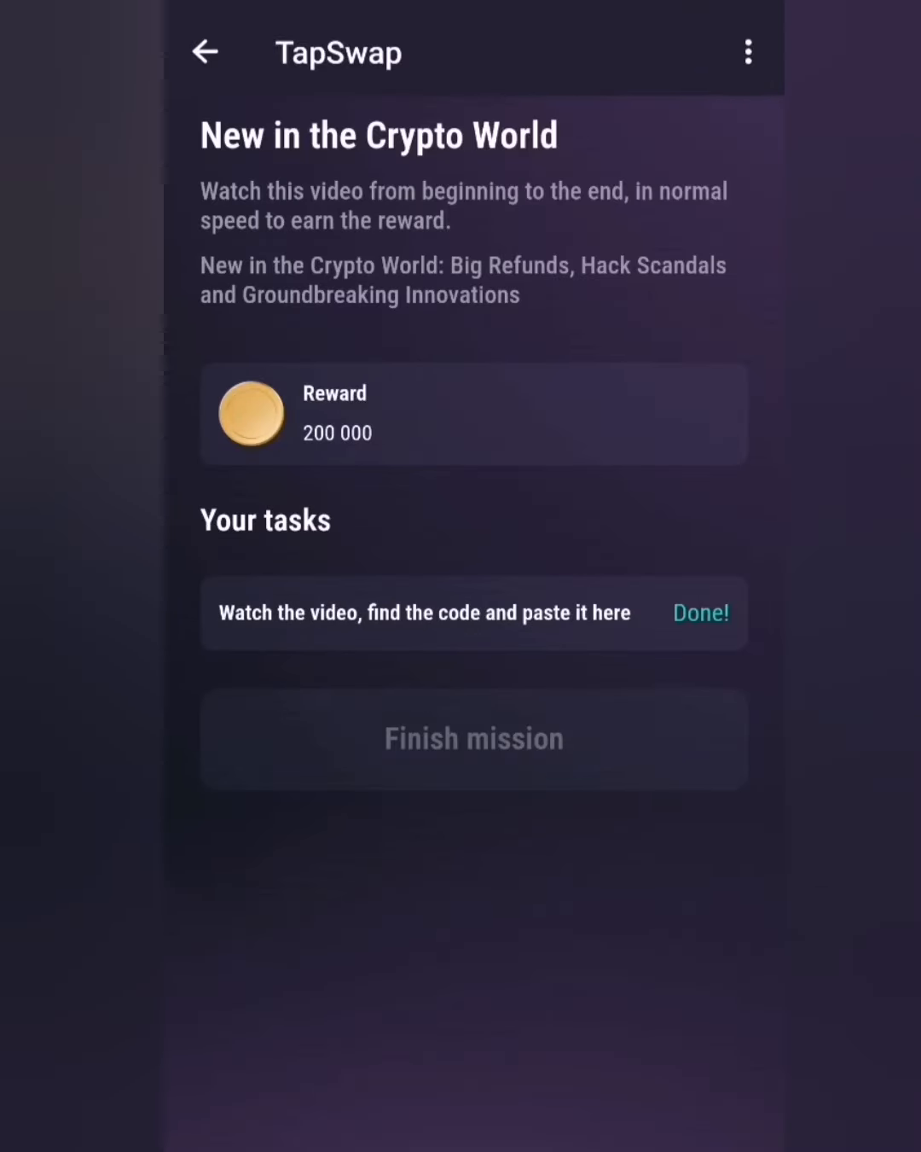